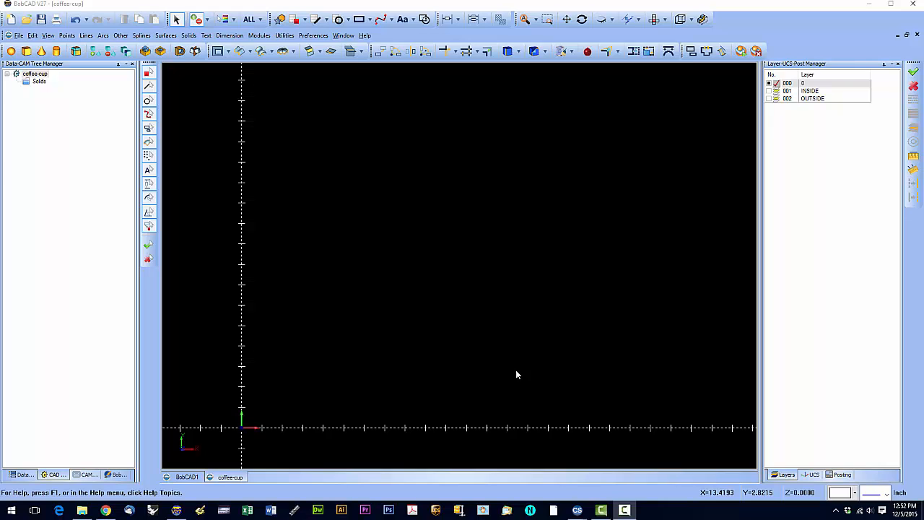
{"action": "mouse_move", "coordinate": [506, 364]}
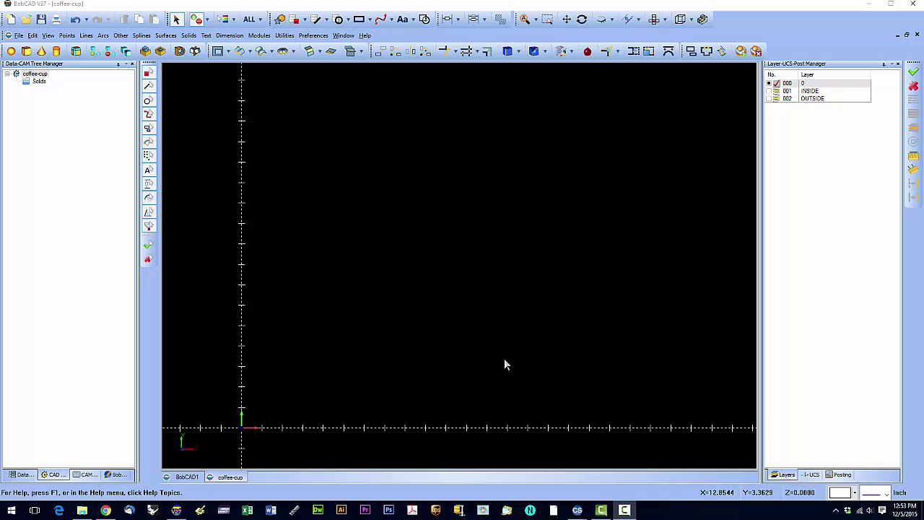
{"action": "mouse_move", "coordinate": [501, 366]}
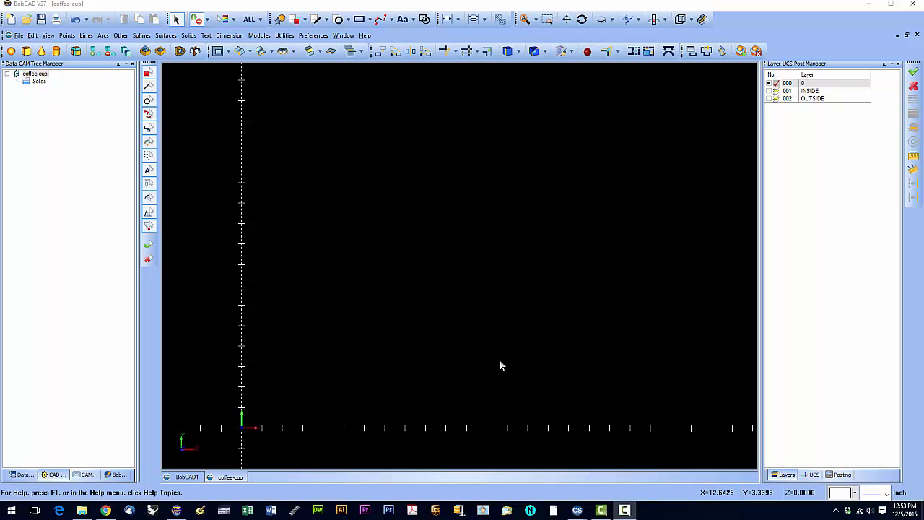
{"action": "mouse_move", "coordinate": [320, 386]}
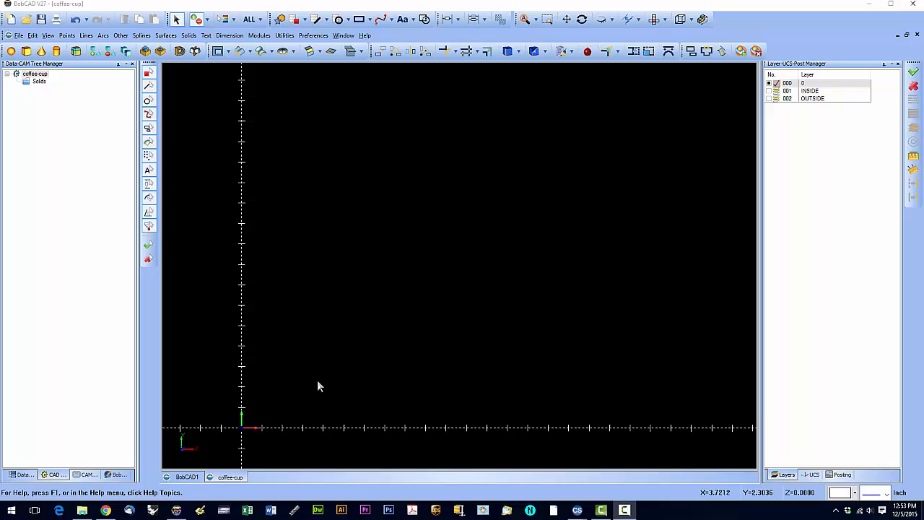
{"action": "mouse_move", "coordinate": [275, 431]}
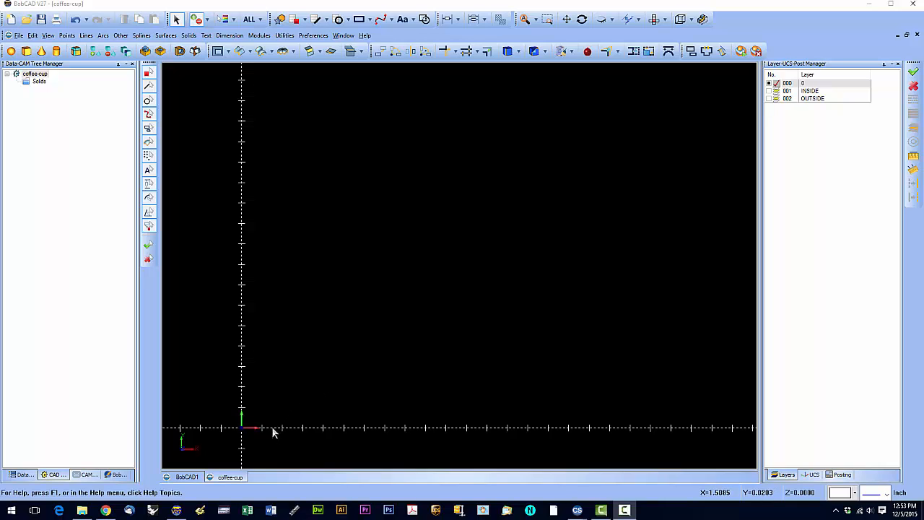
{"action": "mouse_move", "coordinate": [273, 431]}
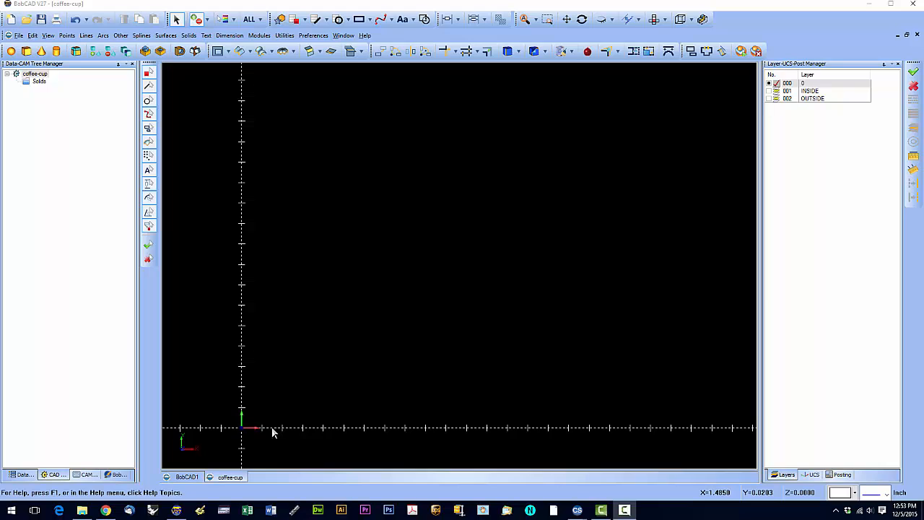
{"action": "mouse_move", "coordinate": [314, 290]}
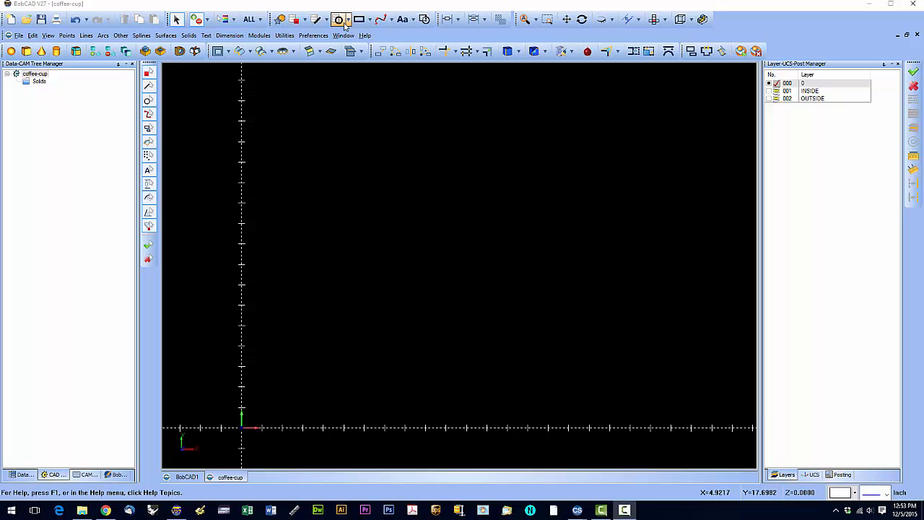
{"action": "mouse_move", "coordinate": [340, 21]}
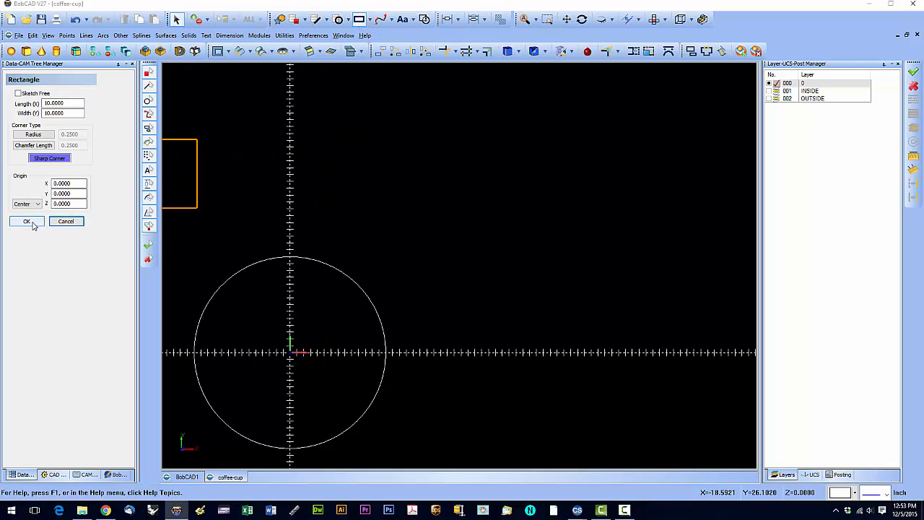
Create a 10 by 10 square centred at origin 0,0,0 and confirm it.
{"action": "left_click", "coordinate": [27, 221]}
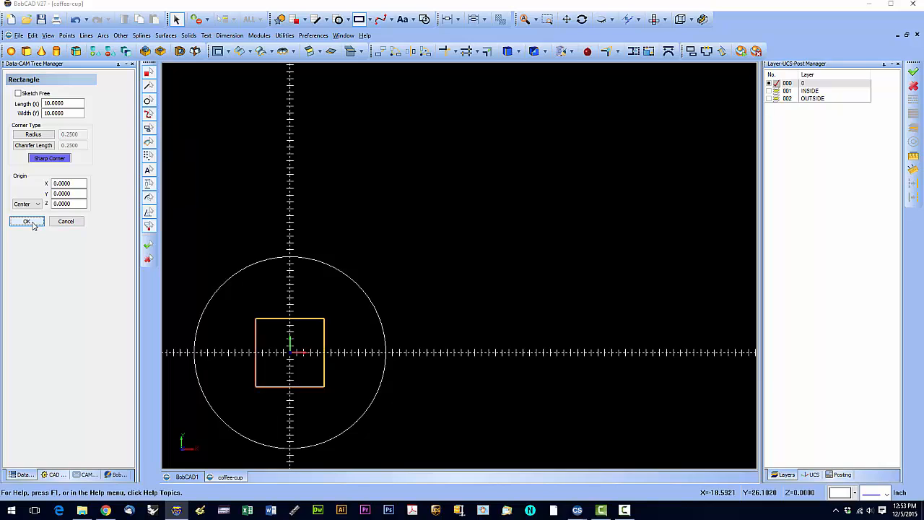
{"action": "mouse_move", "coordinate": [148, 244]}
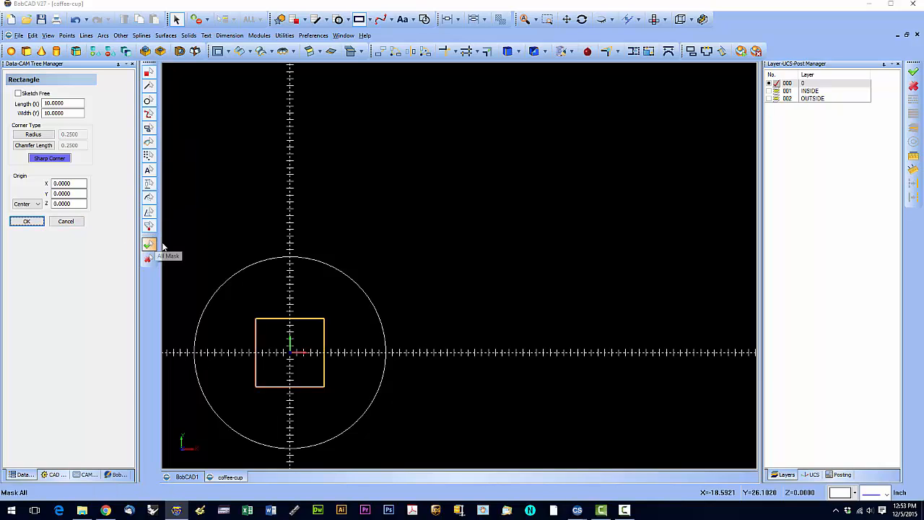
{"action": "left_click", "coordinate": [66, 221]}
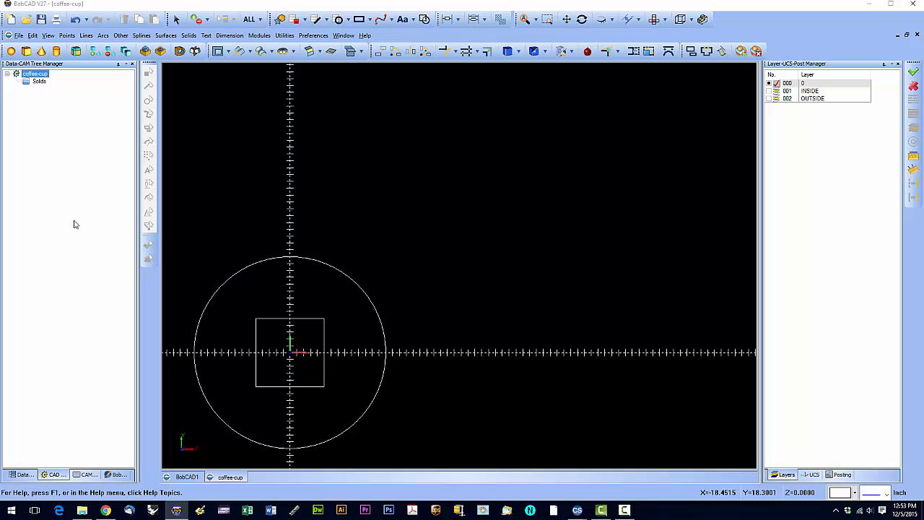
Open the Translate tool in Drag mode with Copy set to 1.
{"action": "left_click", "coordinate": [381, 50]}
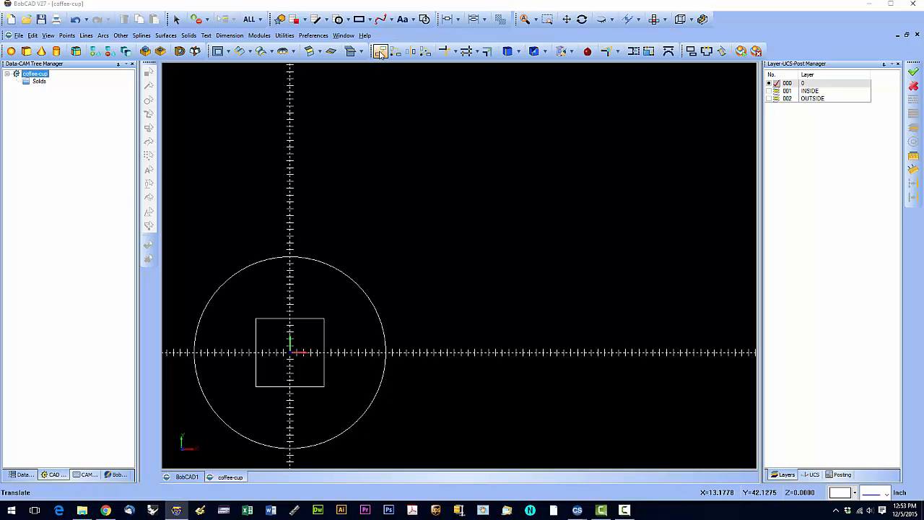
{"action": "left_click", "coordinate": [380, 51]}
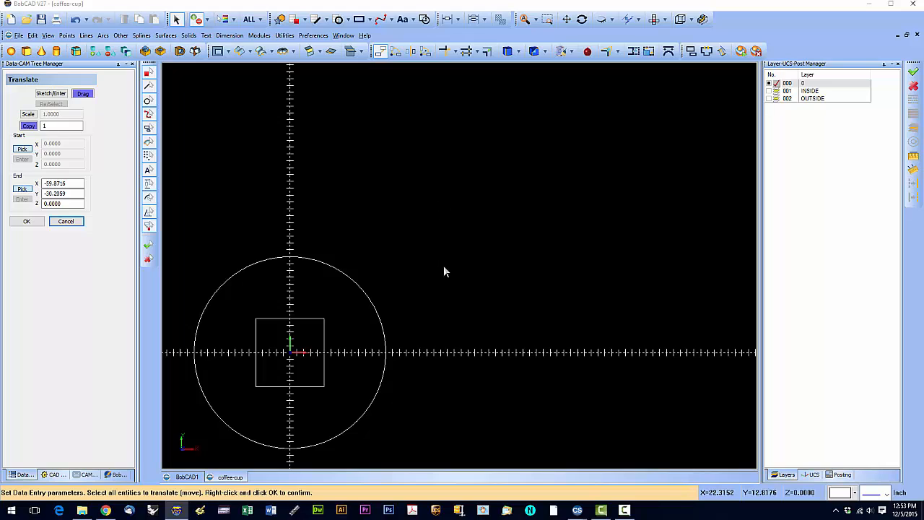
{"action": "mouse_move", "coordinate": [310, 324]}
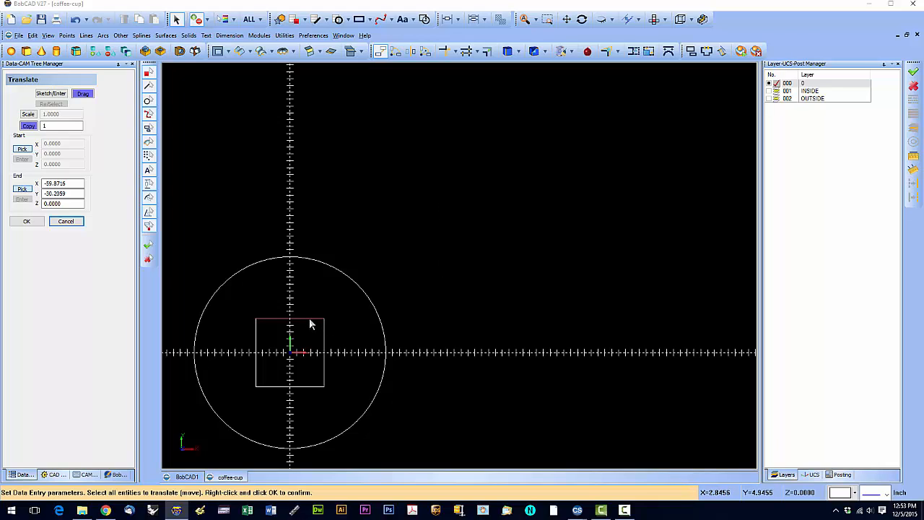
{"action": "mouse_move", "coordinate": [594, 201]}
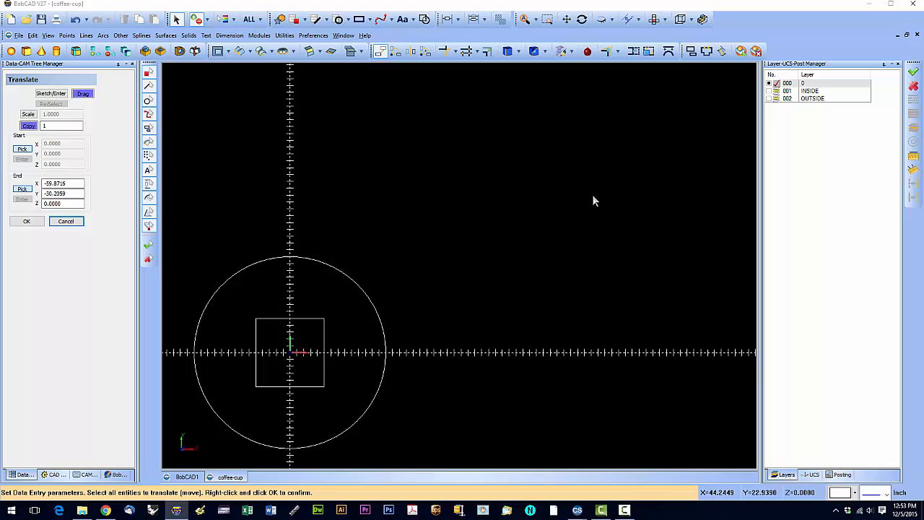
{"action": "mouse_move", "coordinate": [122, 128]}
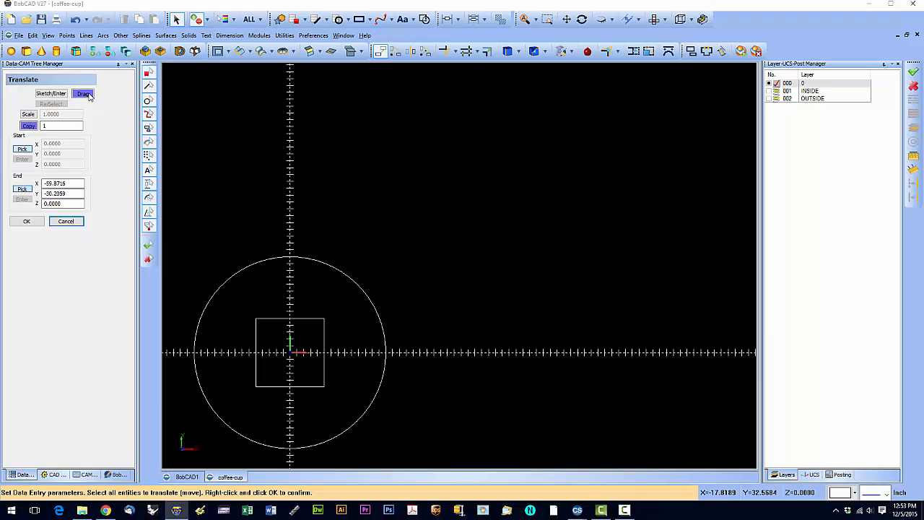
{"action": "mouse_move", "coordinate": [99, 108]}
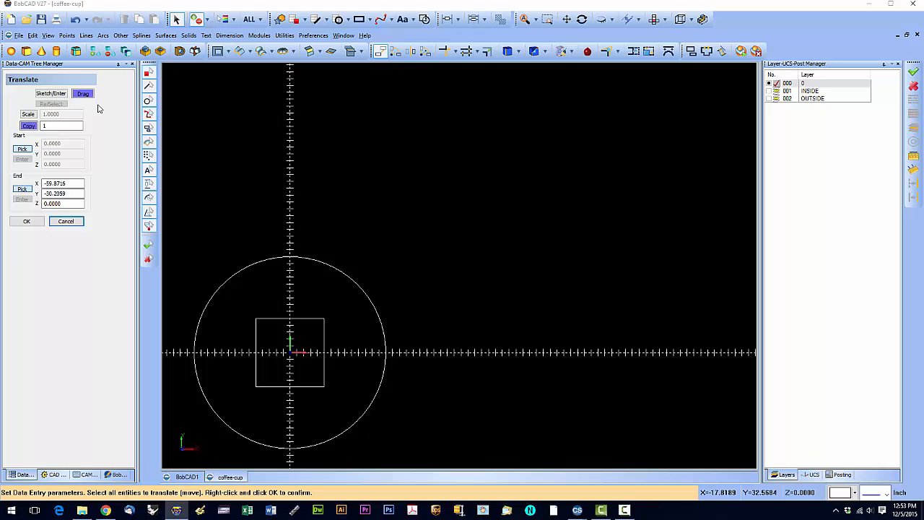
{"action": "mouse_move", "coordinate": [310, 325]}
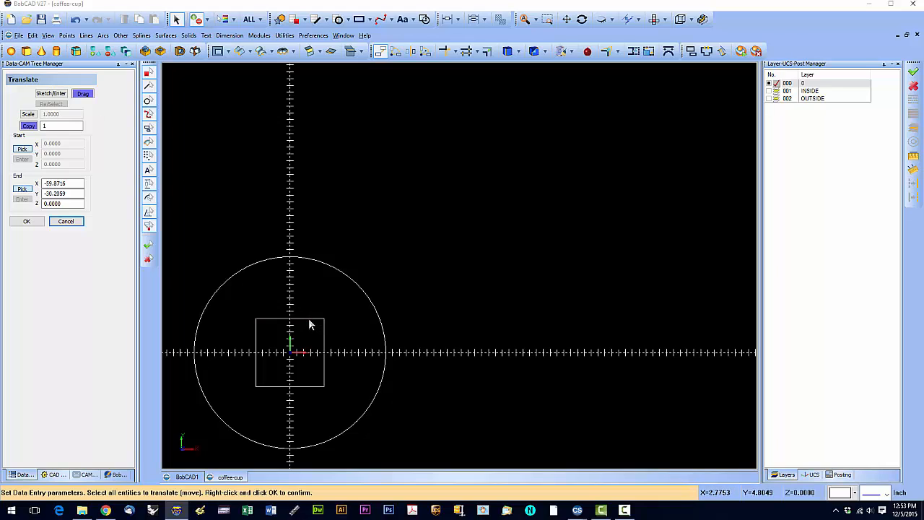
{"action": "mouse_move", "coordinate": [241, 311]}
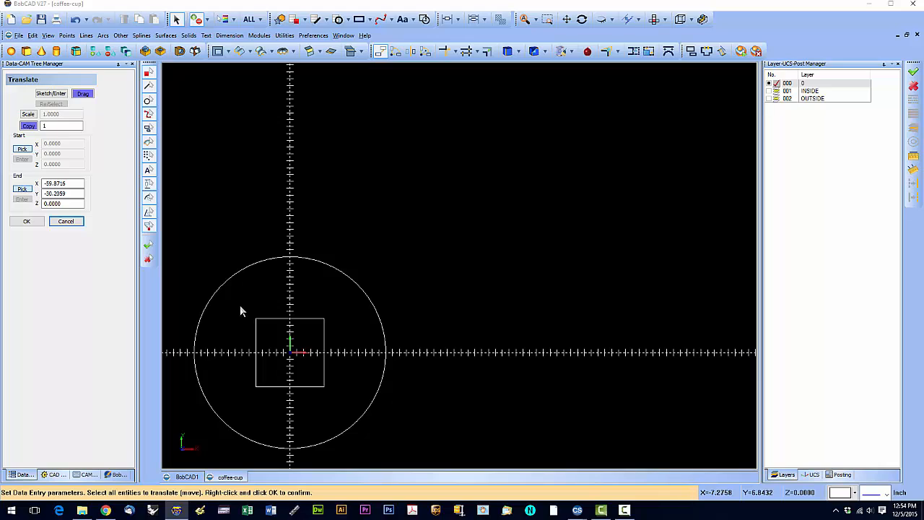
{"action": "mouse_move", "coordinate": [305, 392]}
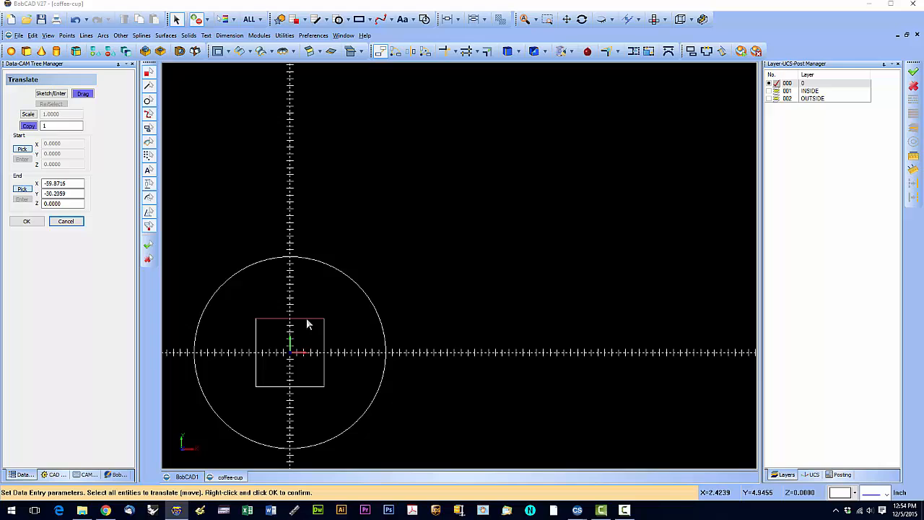
{"action": "mouse_move", "coordinate": [315, 315]}
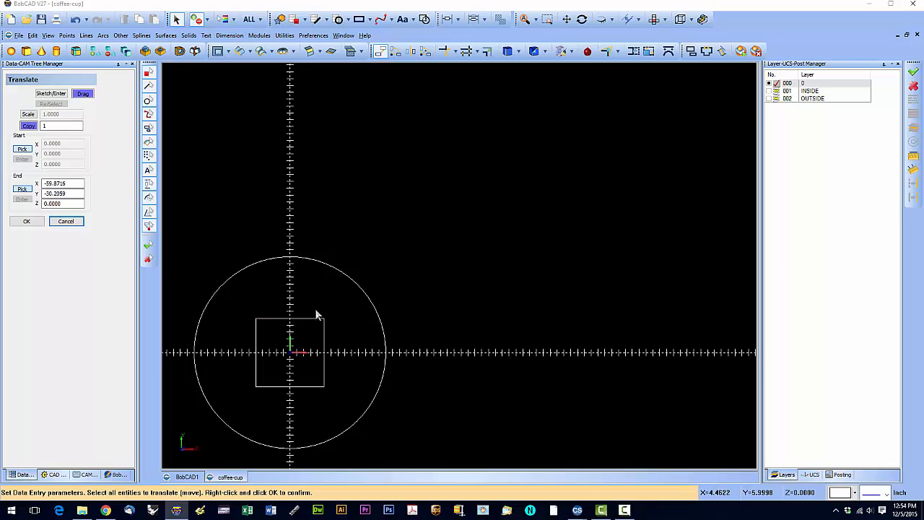
{"action": "mouse_move", "coordinate": [307, 324]}
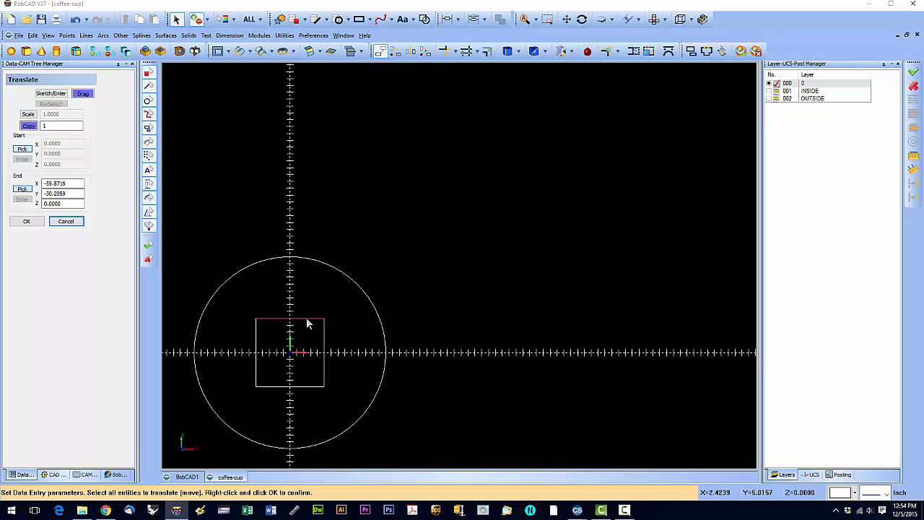
{"action": "mouse_move", "coordinate": [393, 257]}
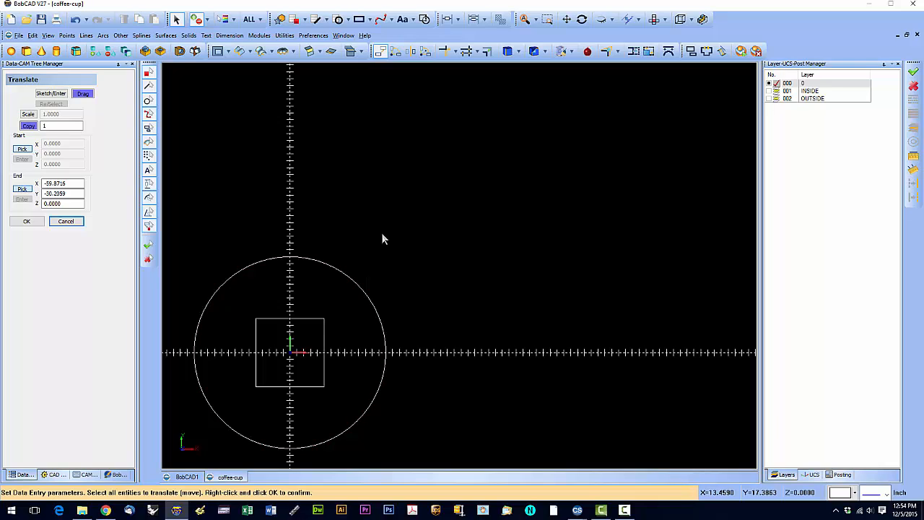
{"action": "mouse_move", "coordinate": [310, 324]}
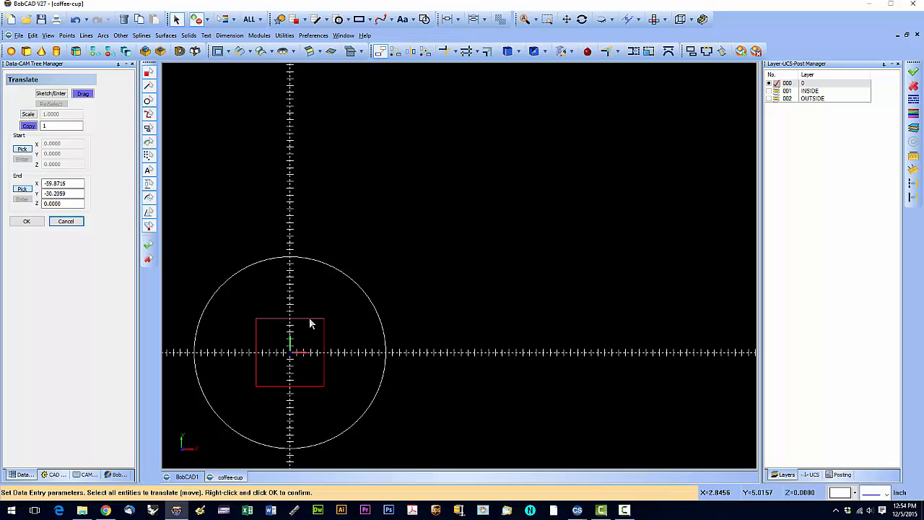
{"action": "mouse_move", "coordinate": [462, 243]}
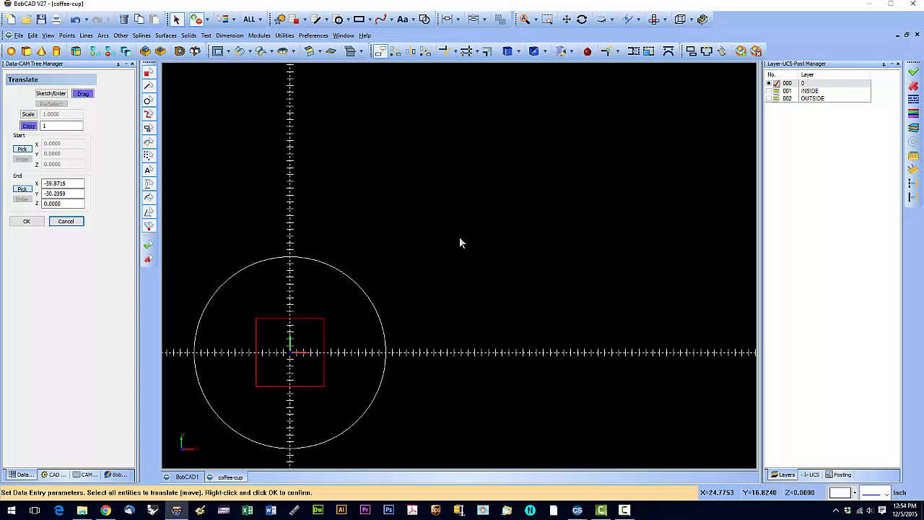
{"action": "mouse_move", "coordinate": [325, 327]}
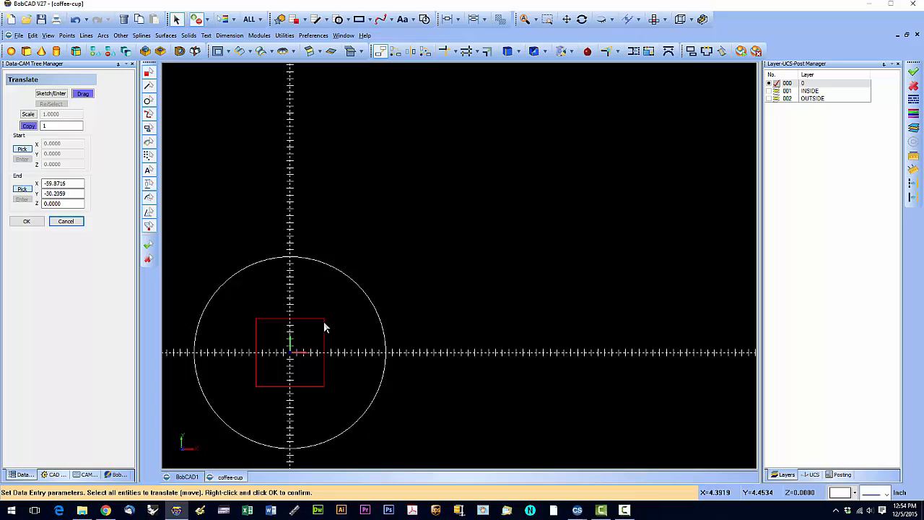
{"action": "mouse_move", "coordinate": [343, 371]}
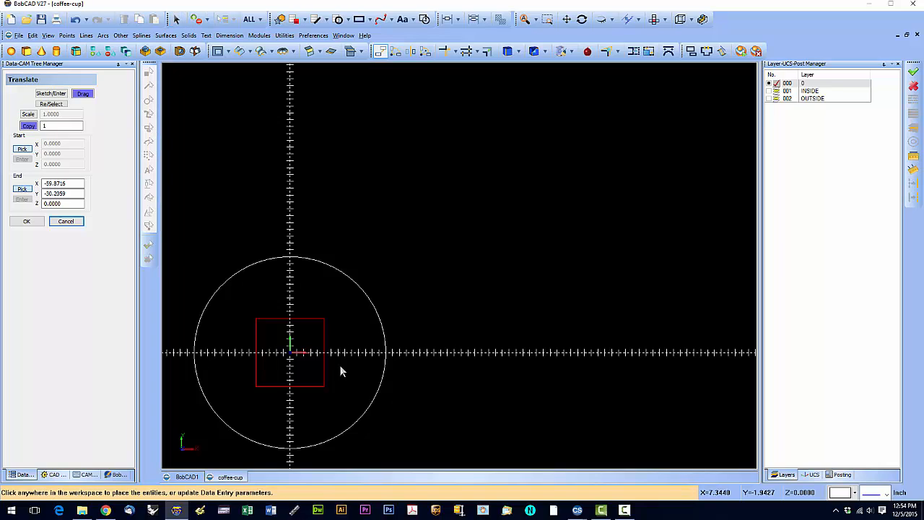
{"action": "mouse_move", "coordinate": [291, 359]}
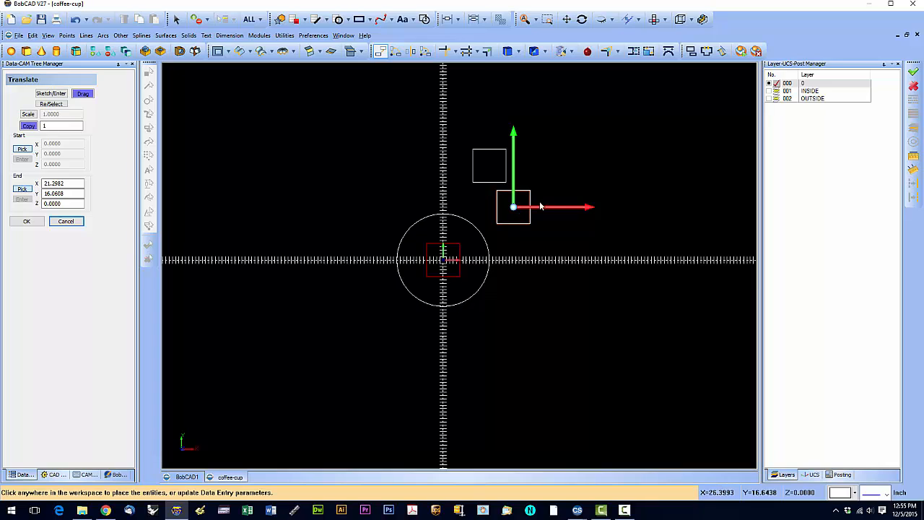
{"action": "mouse_move", "coordinate": [523, 209]}
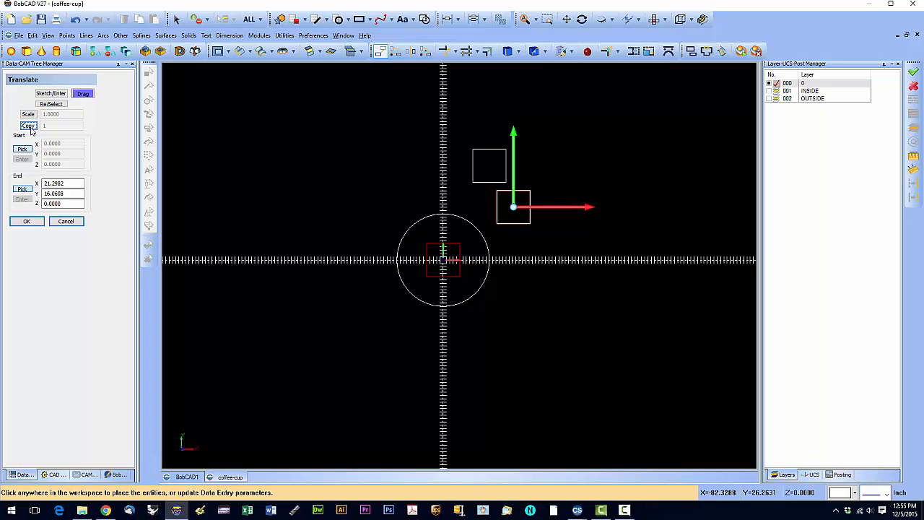
{"action": "mouse_move", "coordinate": [370, 209]}
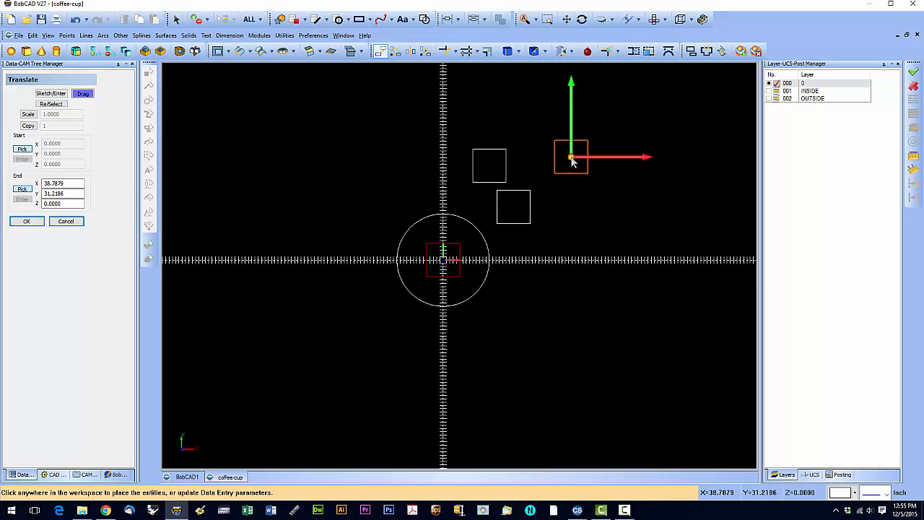
Place the third square up and to the right of the other copies.
{"action": "left_click", "coordinate": [570, 157]}
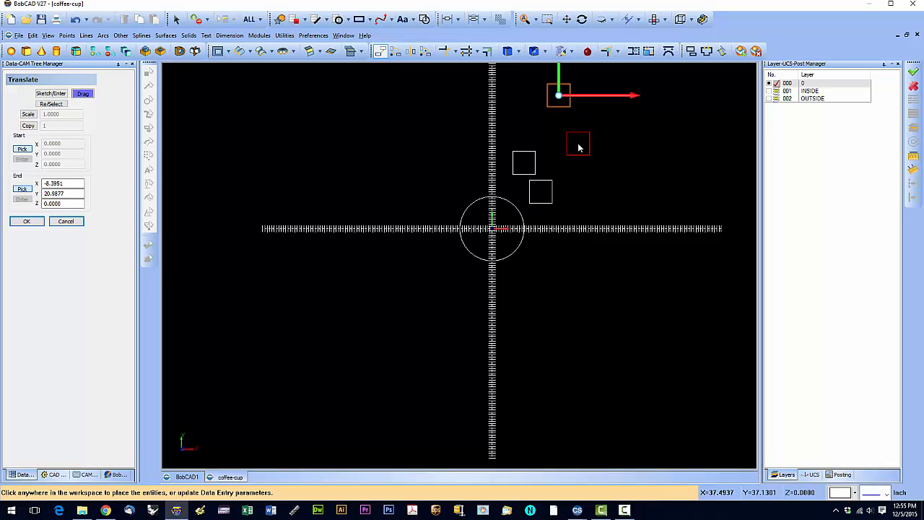
{"action": "mouse_move", "coordinate": [587, 152]}
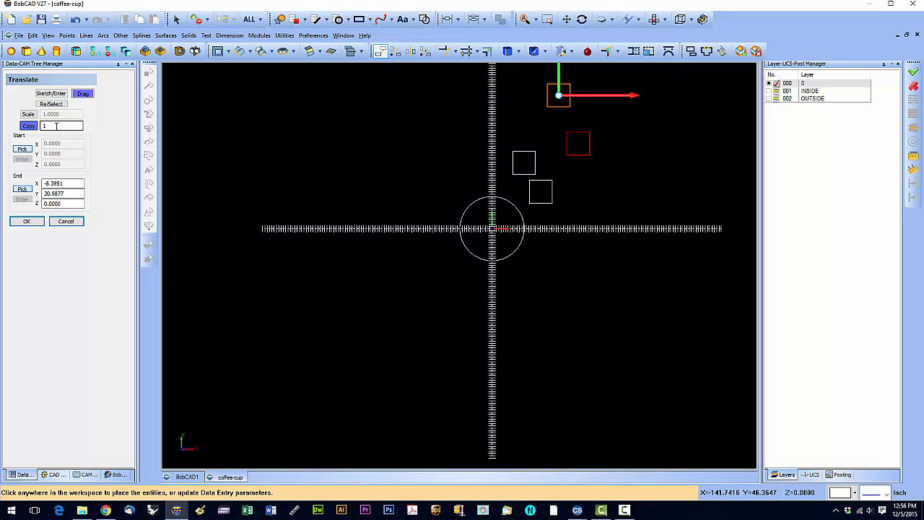
{"action": "mouse_move", "coordinate": [555, 106]}
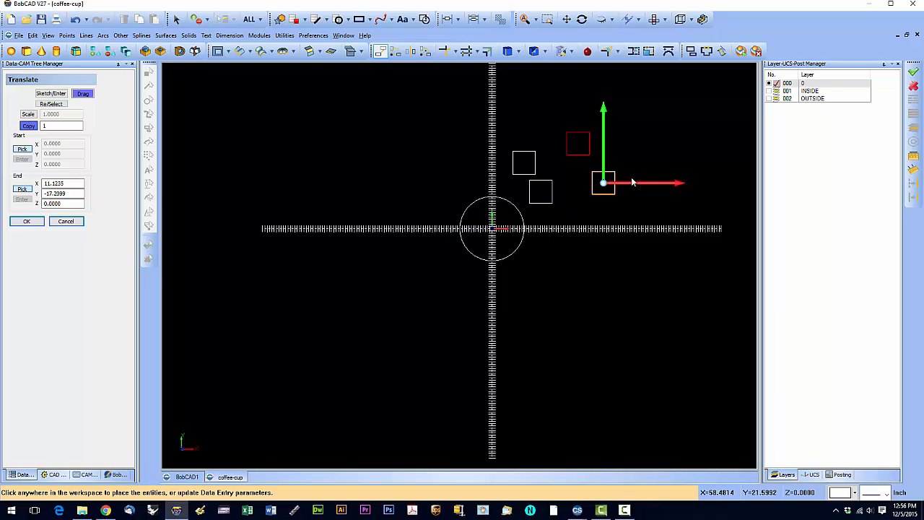
{"action": "mouse_move", "coordinate": [650, 145]}
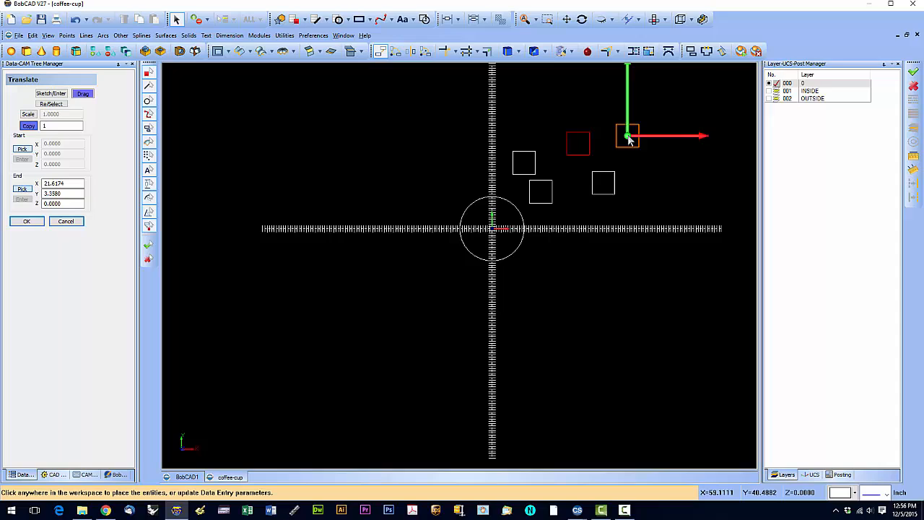
{"action": "mouse_move", "coordinate": [630, 139]}
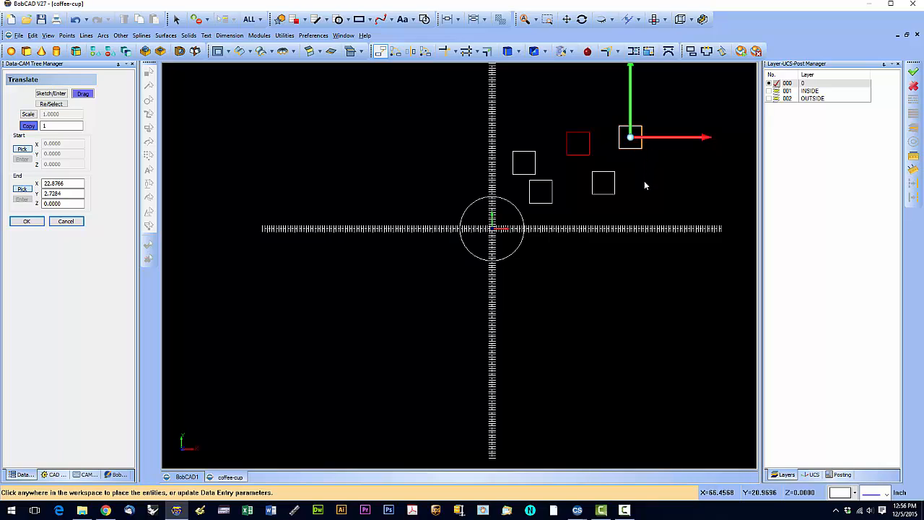
{"action": "mouse_move", "coordinate": [630, 138]}
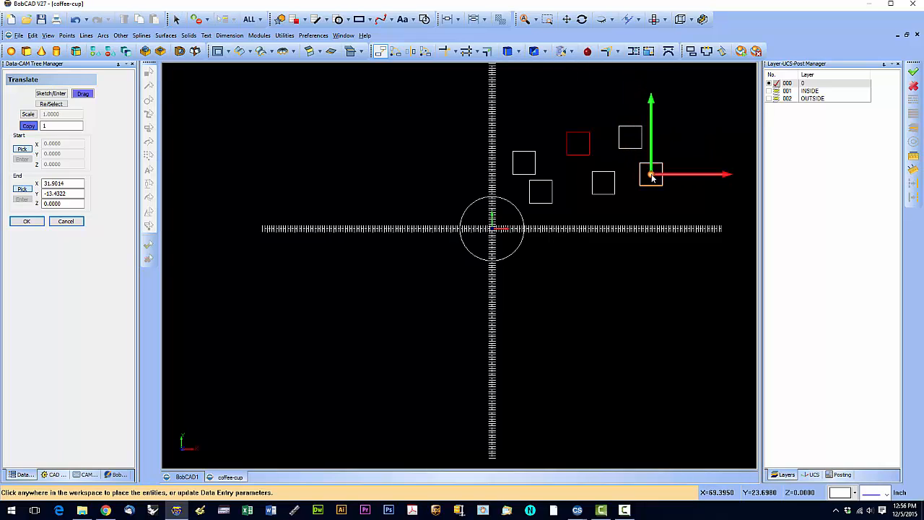
{"action": "mouse_move", "coordinate": [651, 177]}
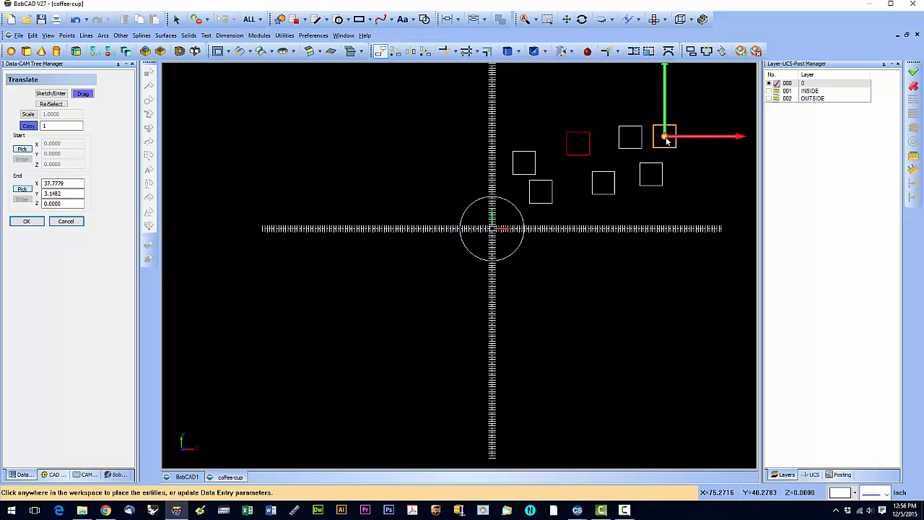
{"action": "mouse_move", "coordinate": [678, 211]}
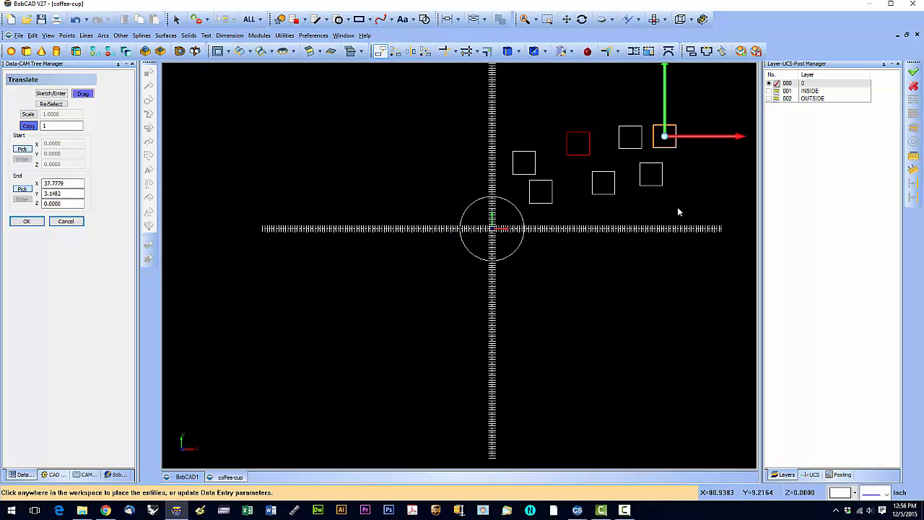
{"action": "mouse_move", "coordinate": [677, 193]}
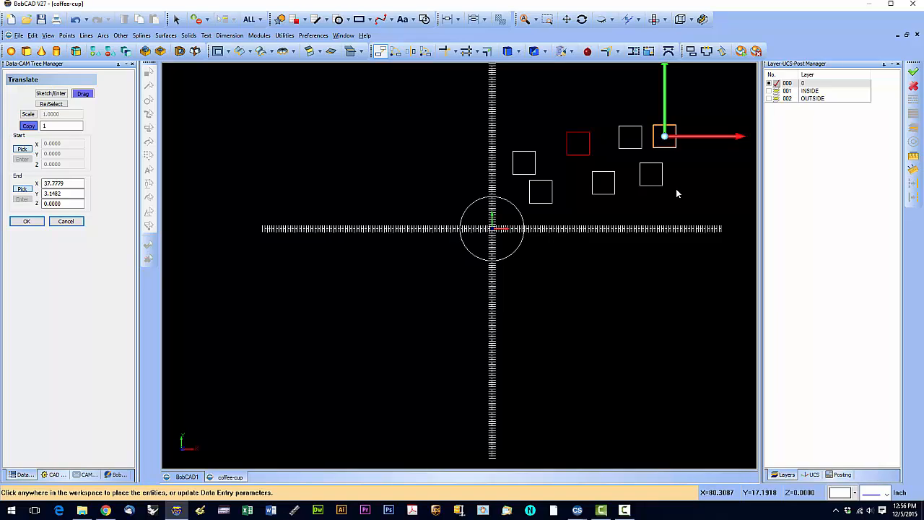
{"action": "mouse_move", "coordinate": [534, 223]}
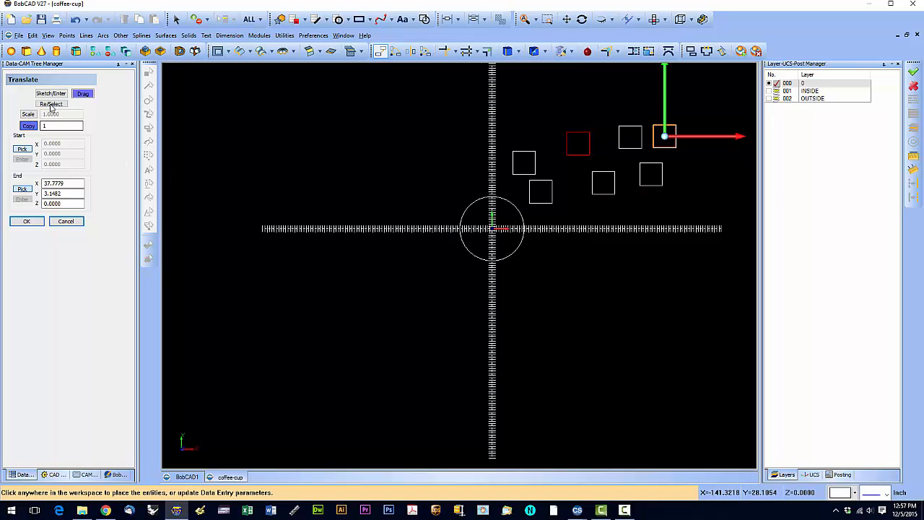
Reselect shapes to move, picking the rightmost upper square.
{"action": "left_click", "coordinate": [51, 103]}
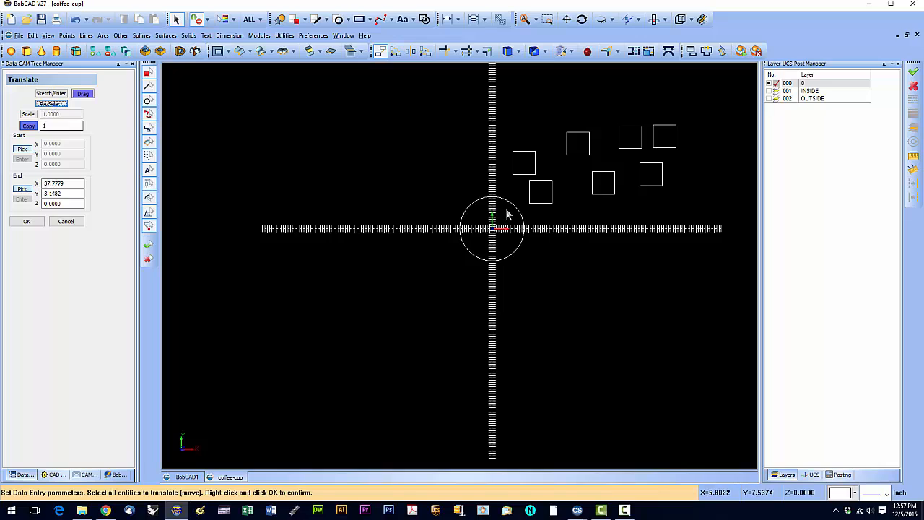
{"action": "mouse_move", "coordinate": [507, 206]}
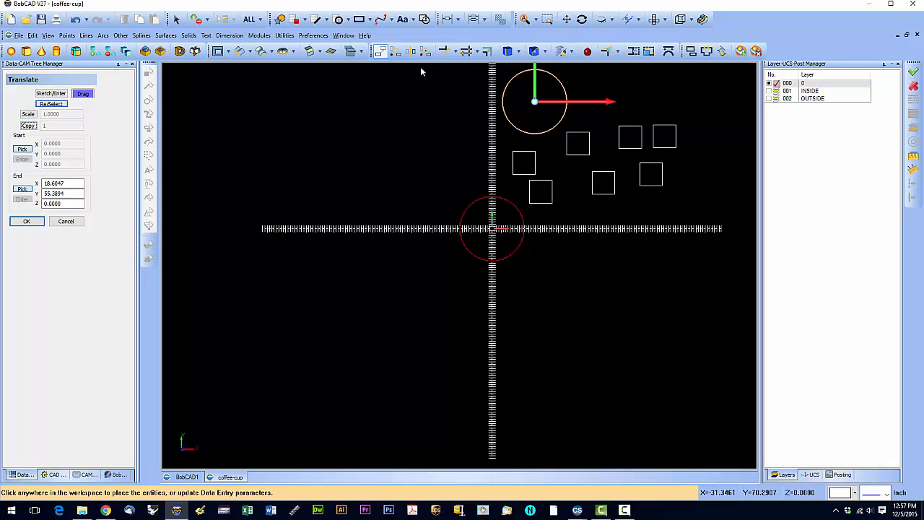
{"action": "mouse_move", "coordinate": [547, 133]}
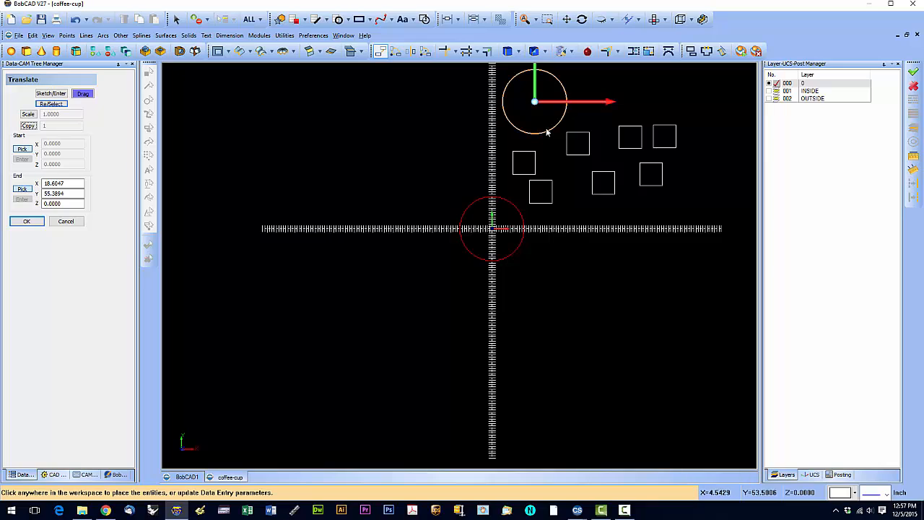
{"action": "mouse_move", "coordinate": [20, 119]}
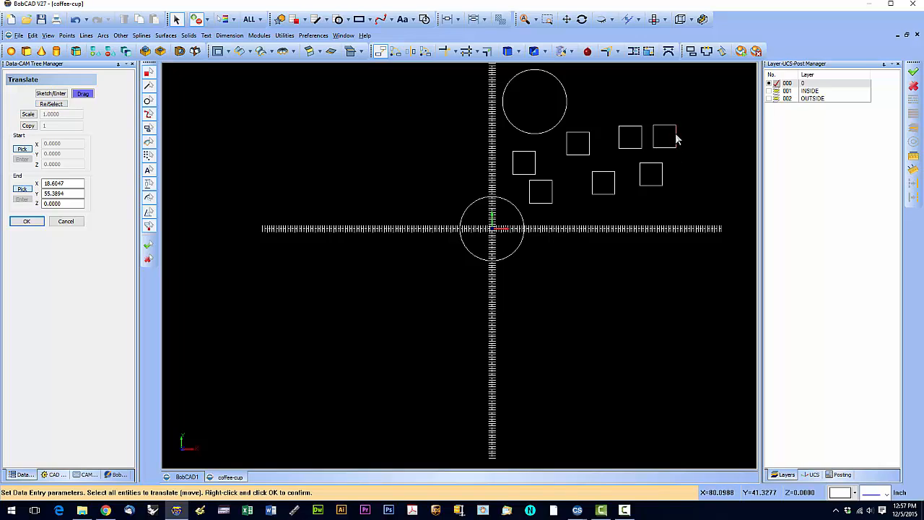
{"action": "left_click", "coordinate": [664, 138]}
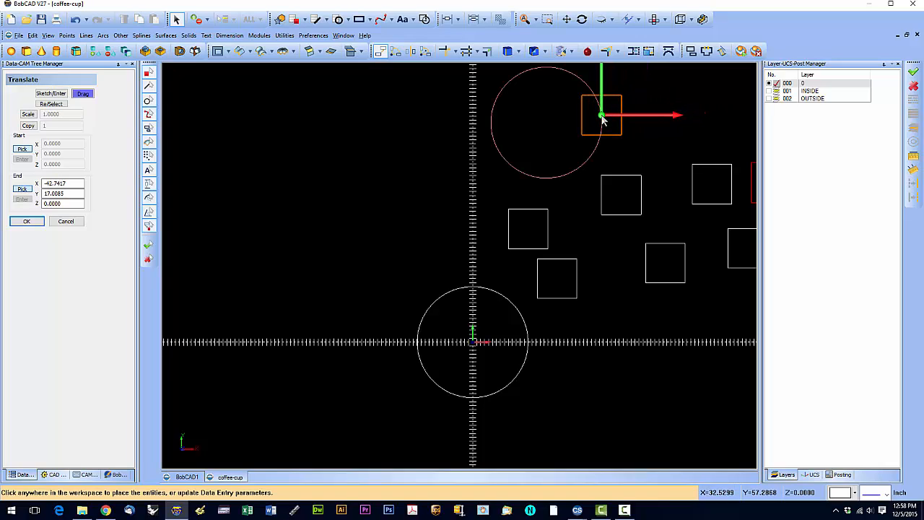
Drag the square against the upper copied circle, near X −42.57, Y 15.11.
{"action": "left_click", "coordinate": [546, 122]}
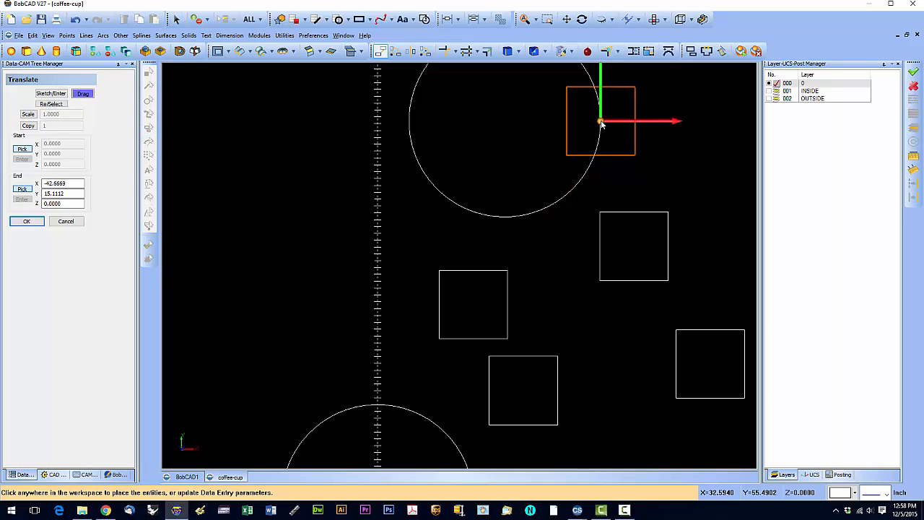
{"action": "mouse_move", "coordinate": [619, 129]}
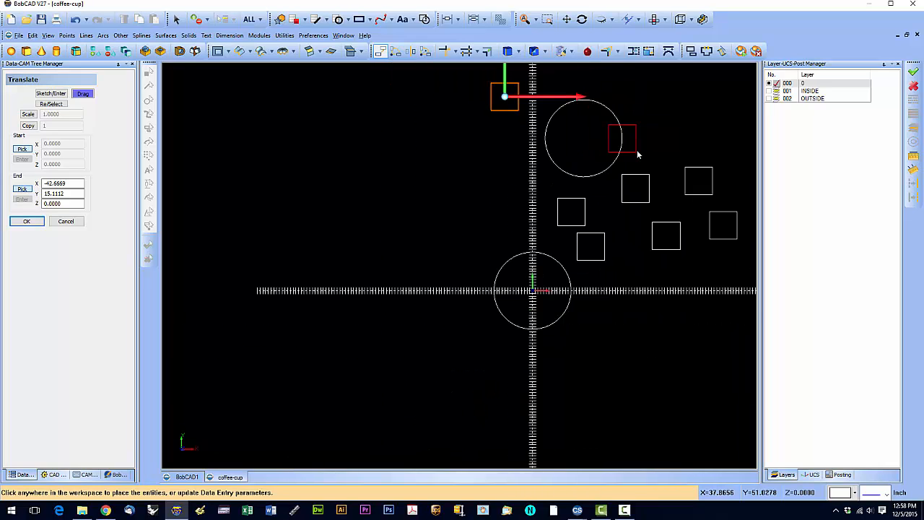
{"action": "mouse_move", "coordinate": [513, 103]}
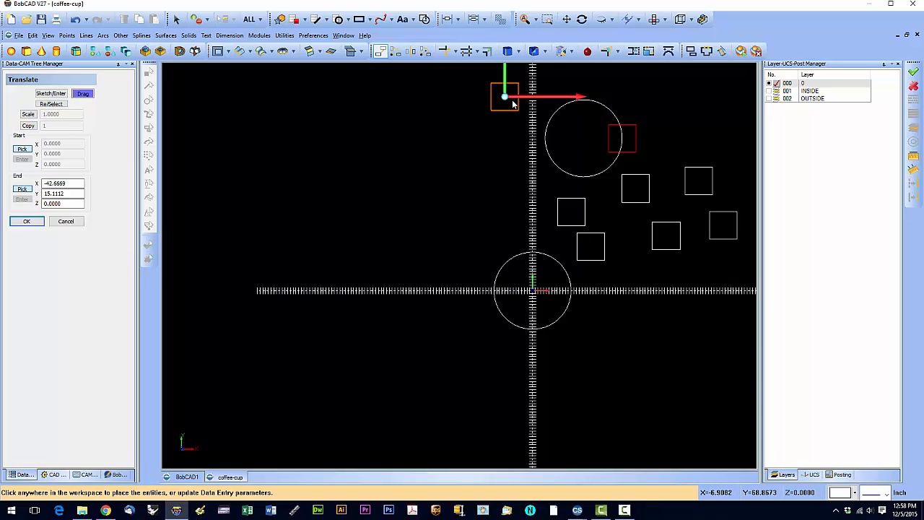
{"action": "mouse_move", "coordinate": [507, 100]}
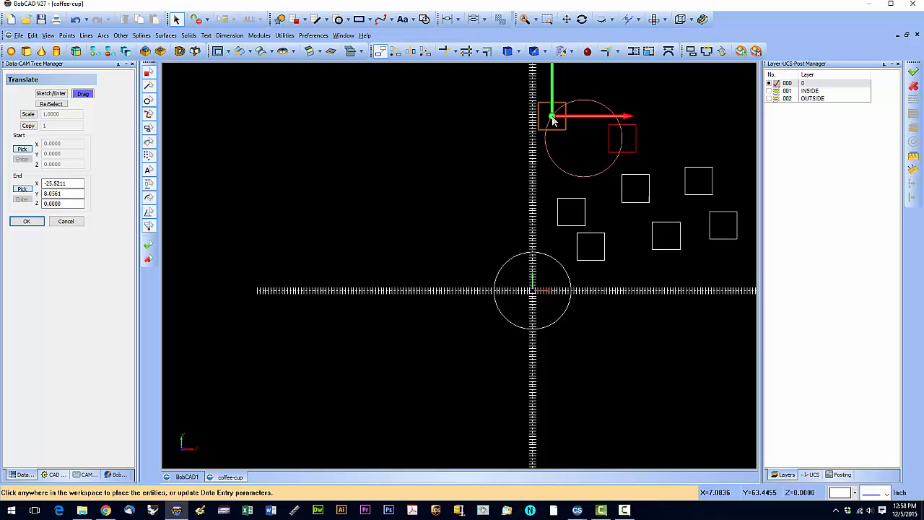
Snap the square's base point onto the upper circle's center.
{"action": "left_click", "coordinate": [583, 138]}
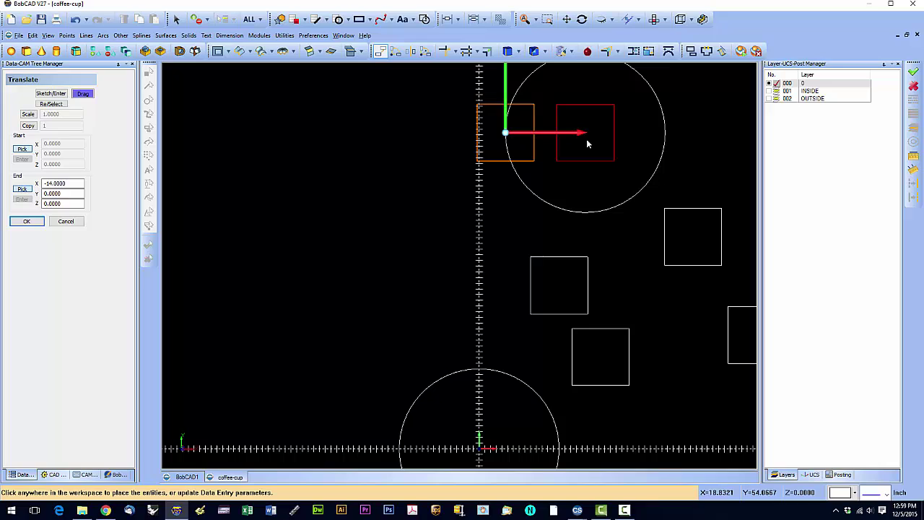
{"action": "mouse_move", "coordinate": [514, 135]}
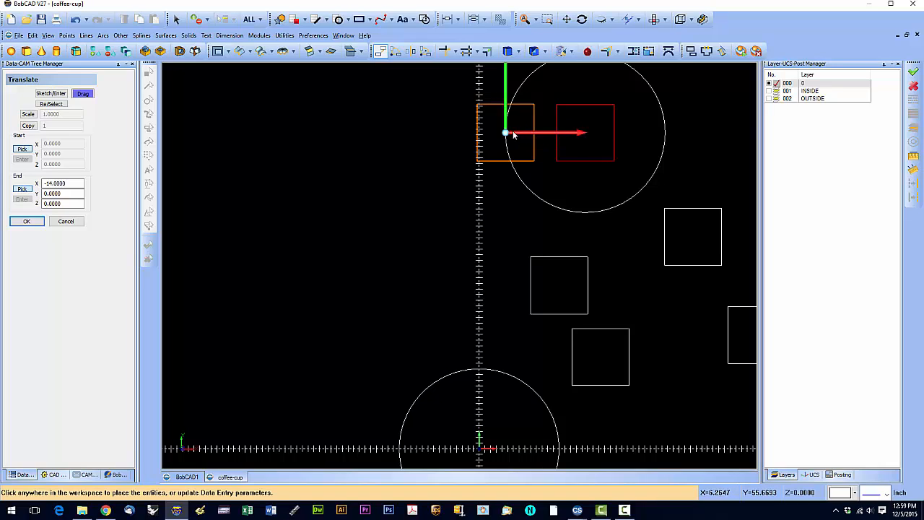